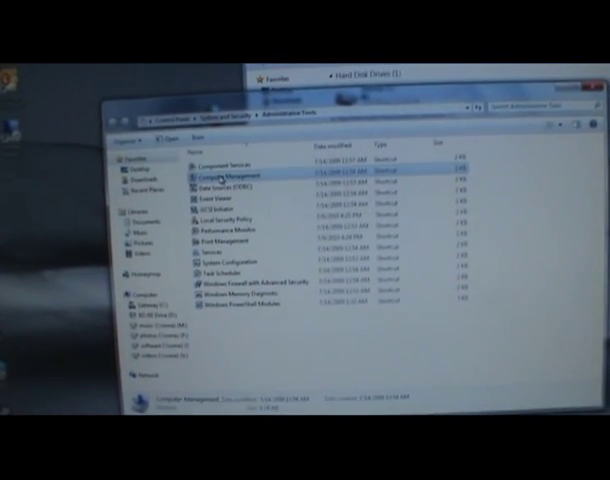
Step: Launch the Computer Management console from the Administrative Tools folder
{"action": "double_click", "coordinate": [224, 174]}
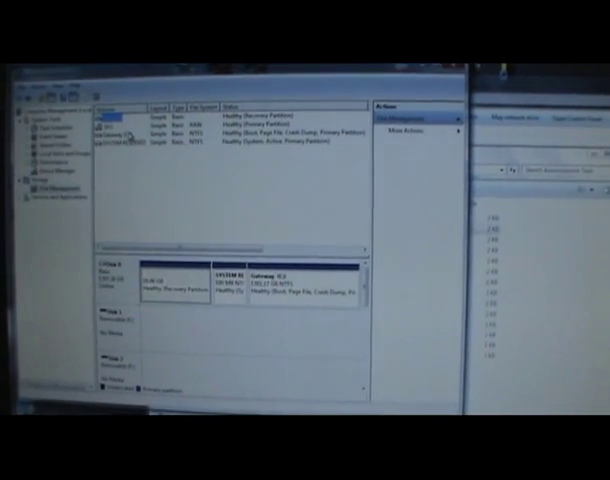